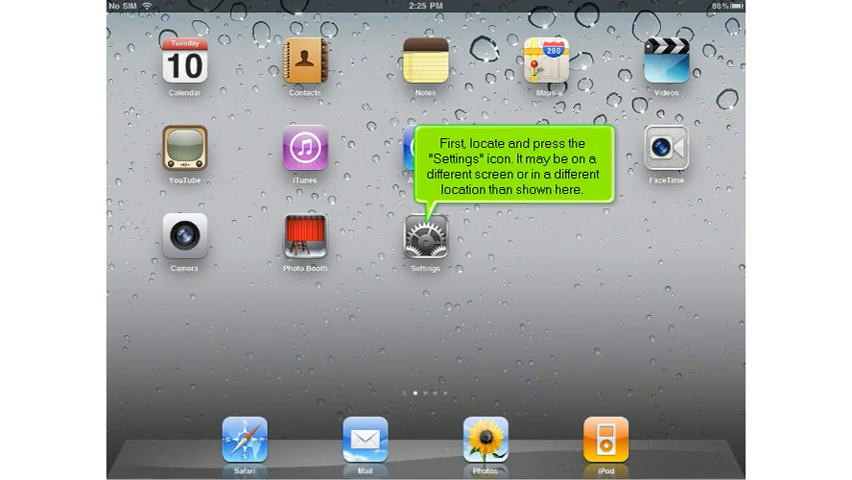
Step: Go to the Mail, Contacts, Calendars section of the device settings
{"action": "left_click", "coordinate": [424, 240]}
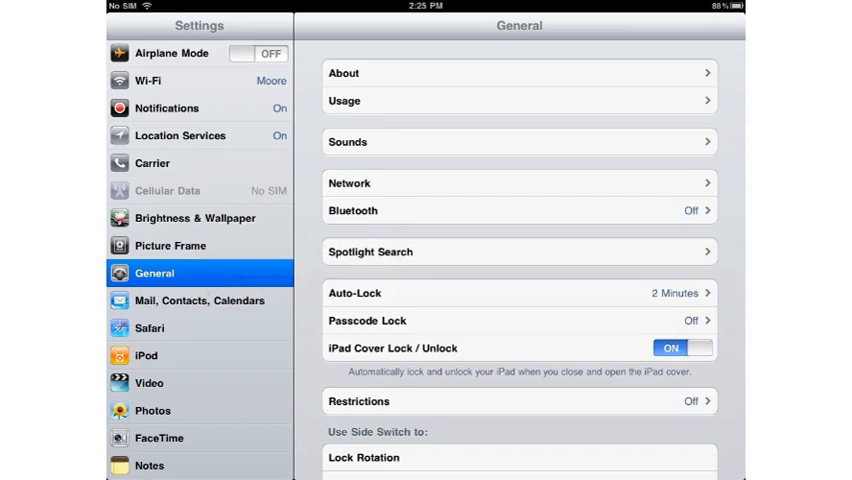
{"action": "left_click", "coordinate": [200, 300]}
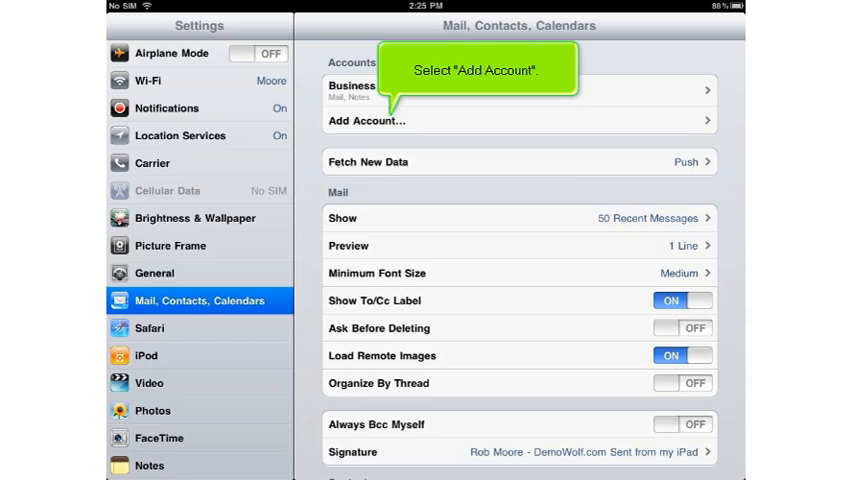
Step: Start a new account and choose Yahoo! as the provider
{"action": "left_click", "coordinate": [368, 120]}
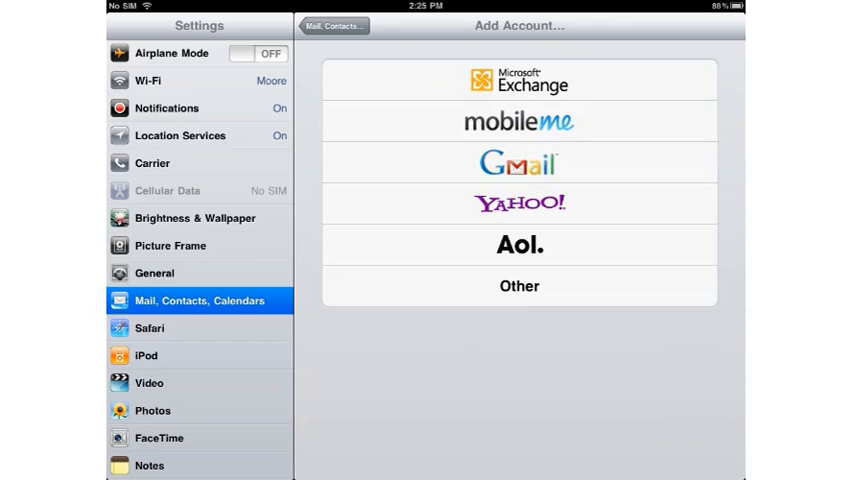
{"action": "left_click", "coordinate": [518, 204]}
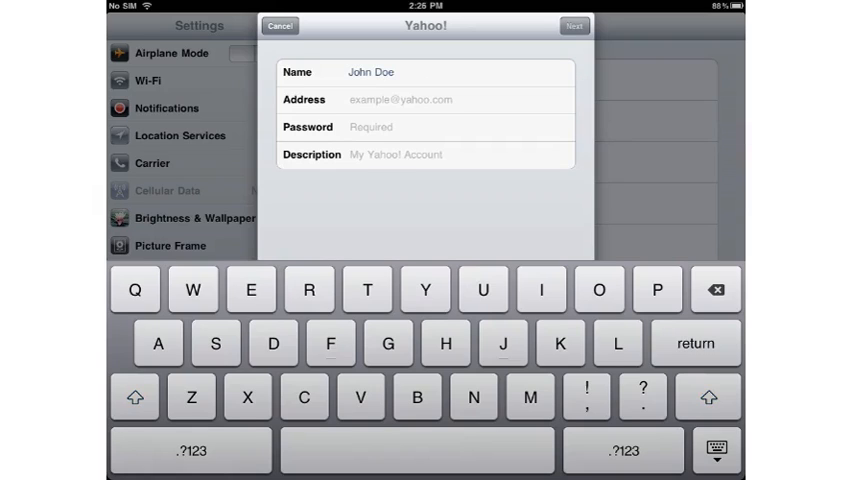
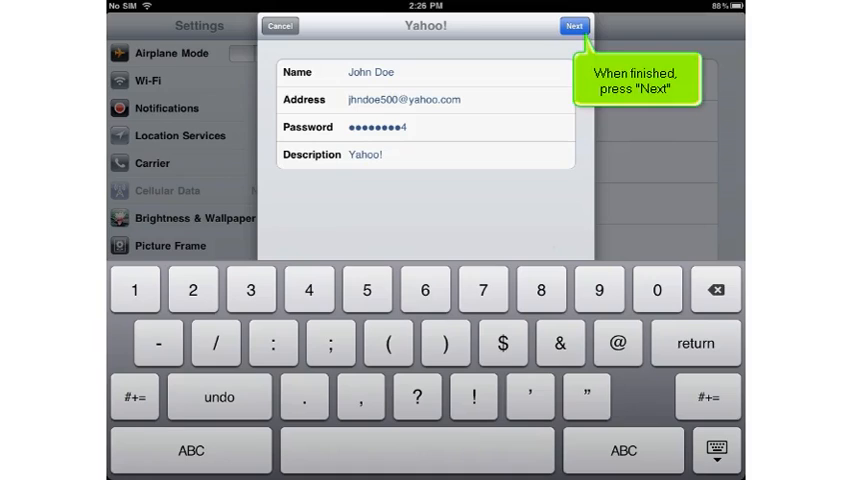
{"action": "left_click", "coordinate": [574, 24]}
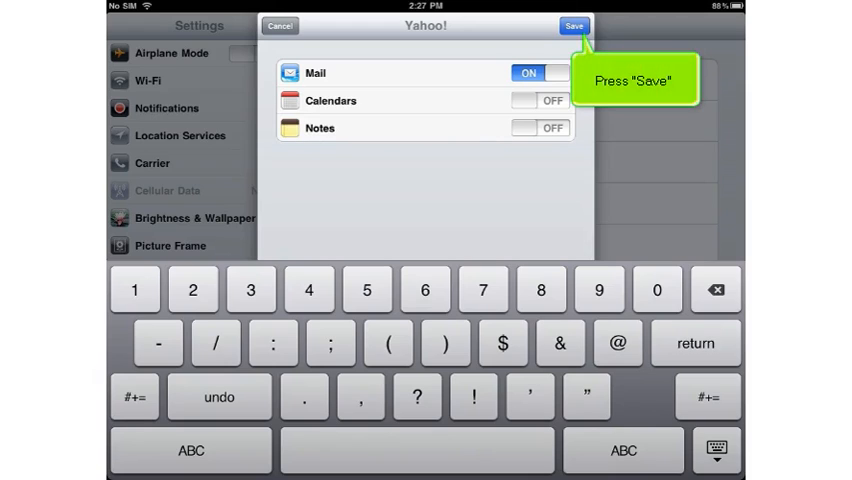
Step: Save the account with Mail syncing on and view its inbox in the Mail app
{"action": "left_click", "coordinate": [572, 24]}
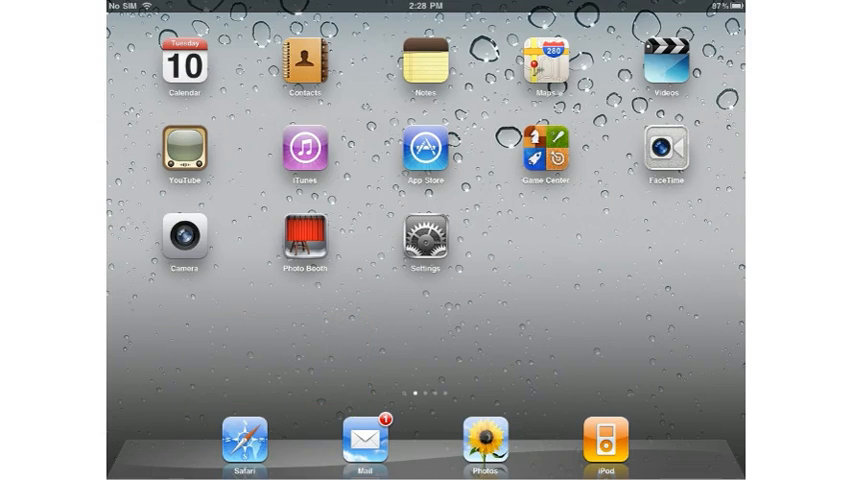
{"action": "left_click", "coordinate": [364, 440]}
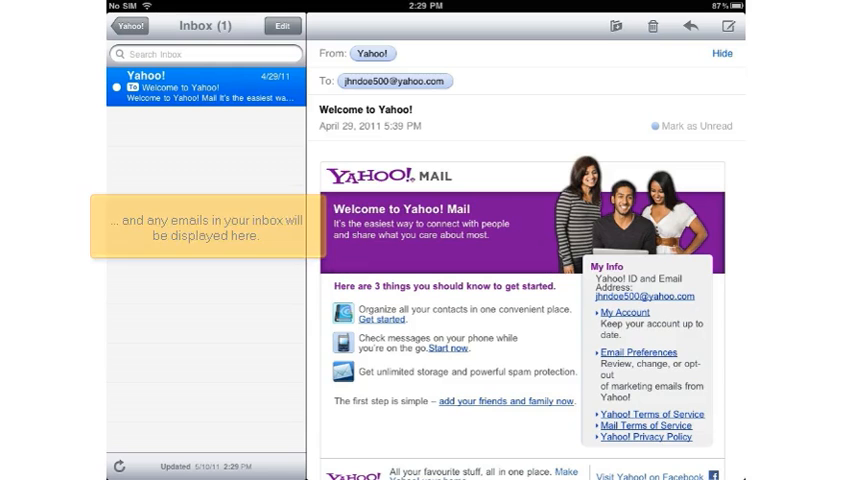